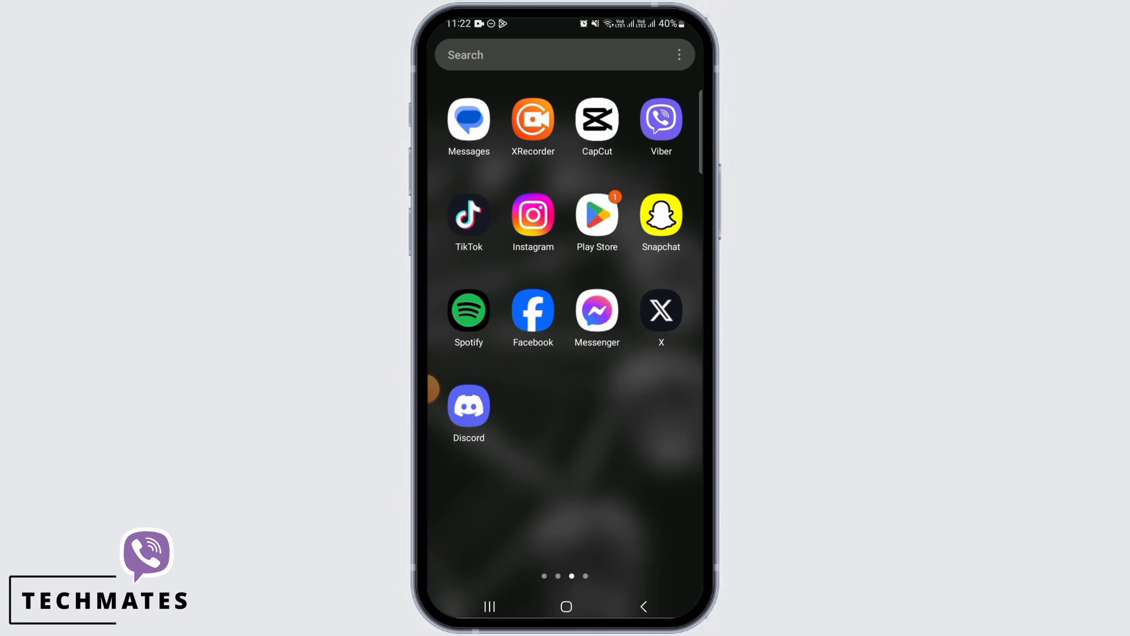
- Launch Viber from the app drawer so the chats list appears
click(662, 121)
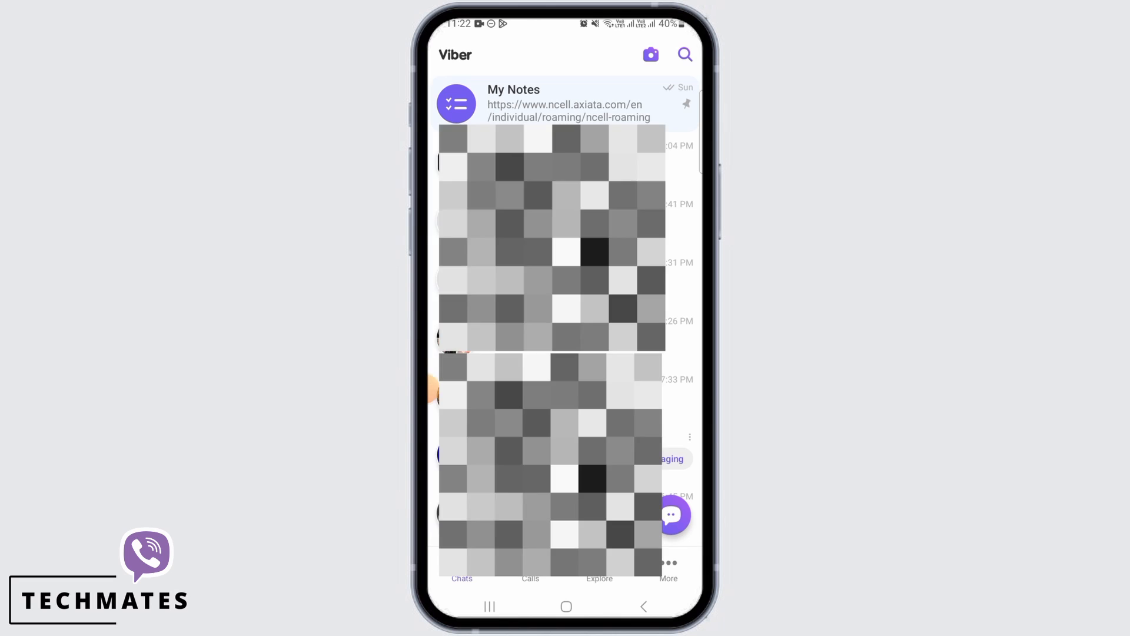
click(685, 54)
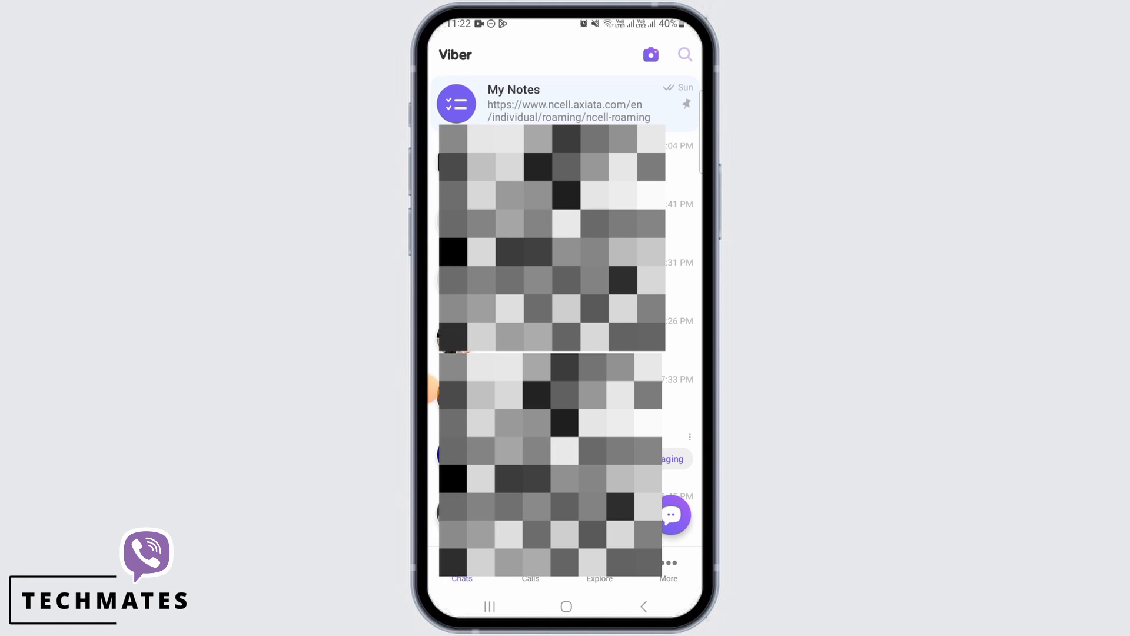
click(685, 54)
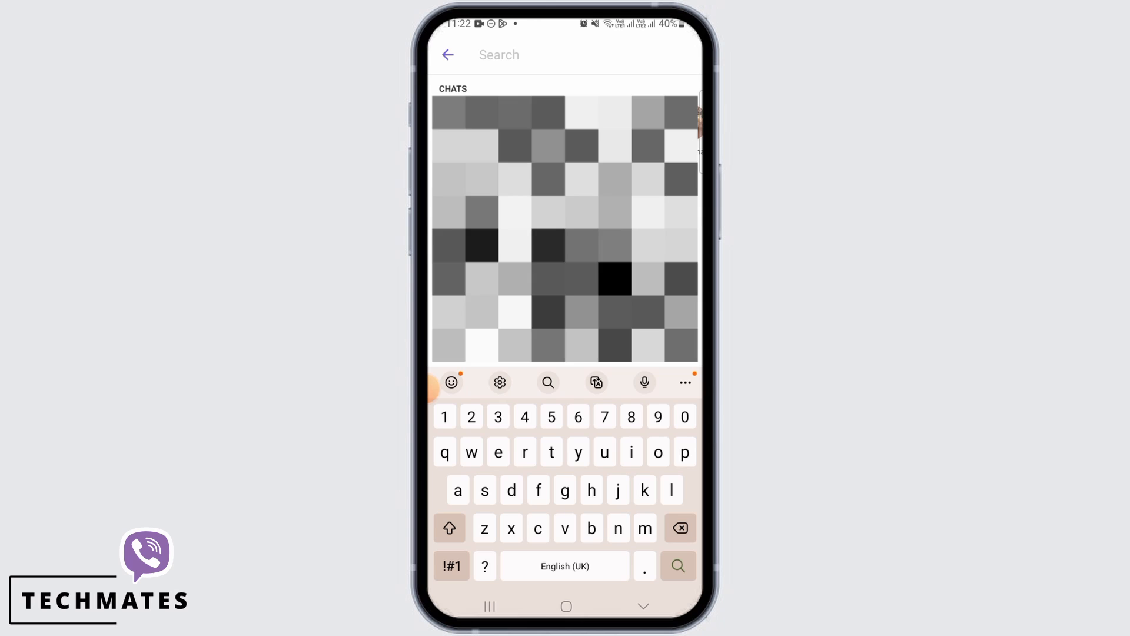
text(98)
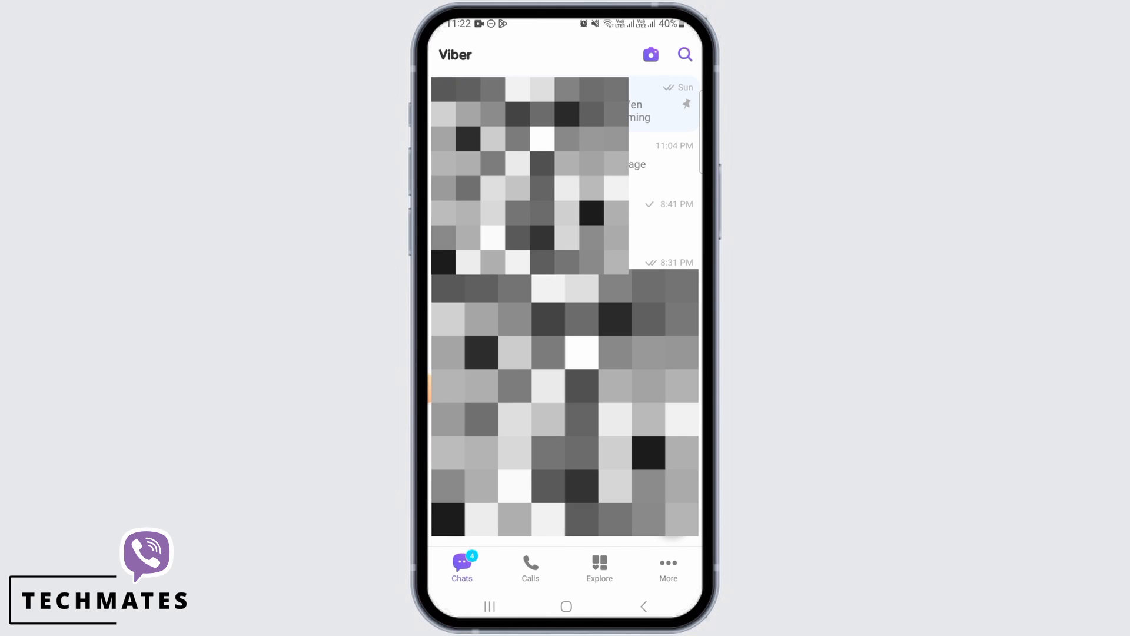
- Go to the Calls tab and start adding a new contact
click(530, 567)
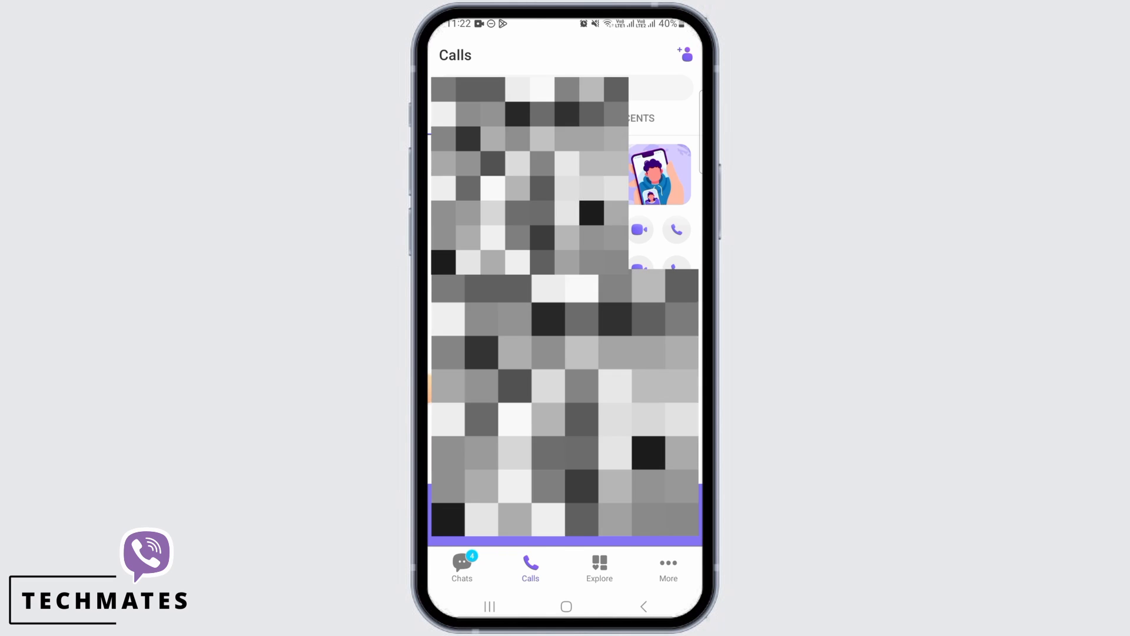
click(683, 53)
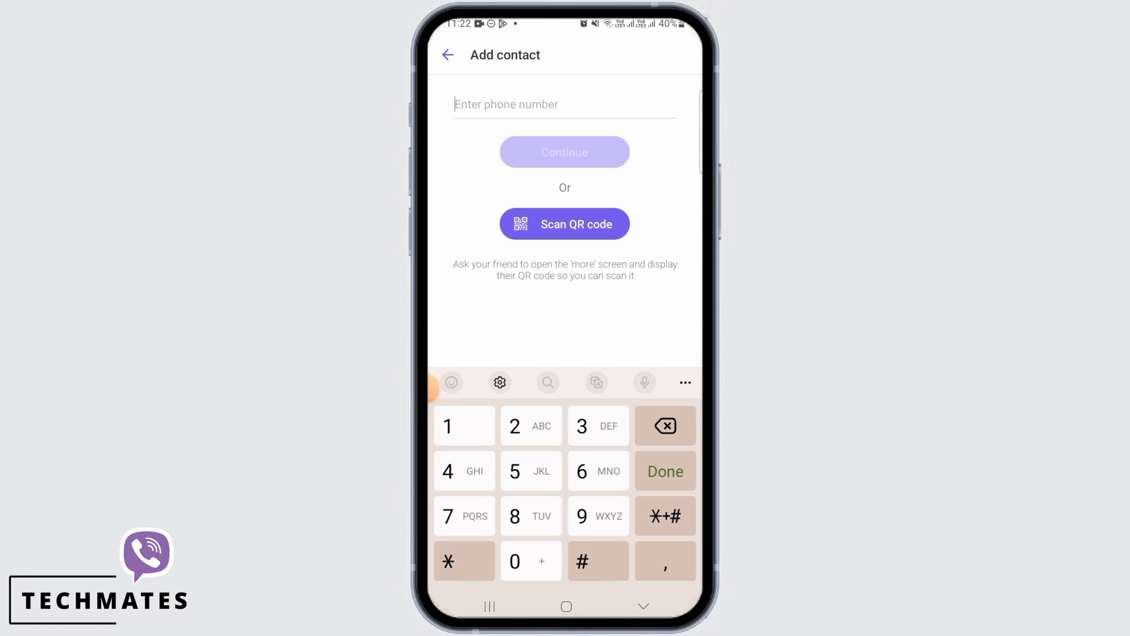
- Enter the friend's phone number and look it up as a new contact
text(98)
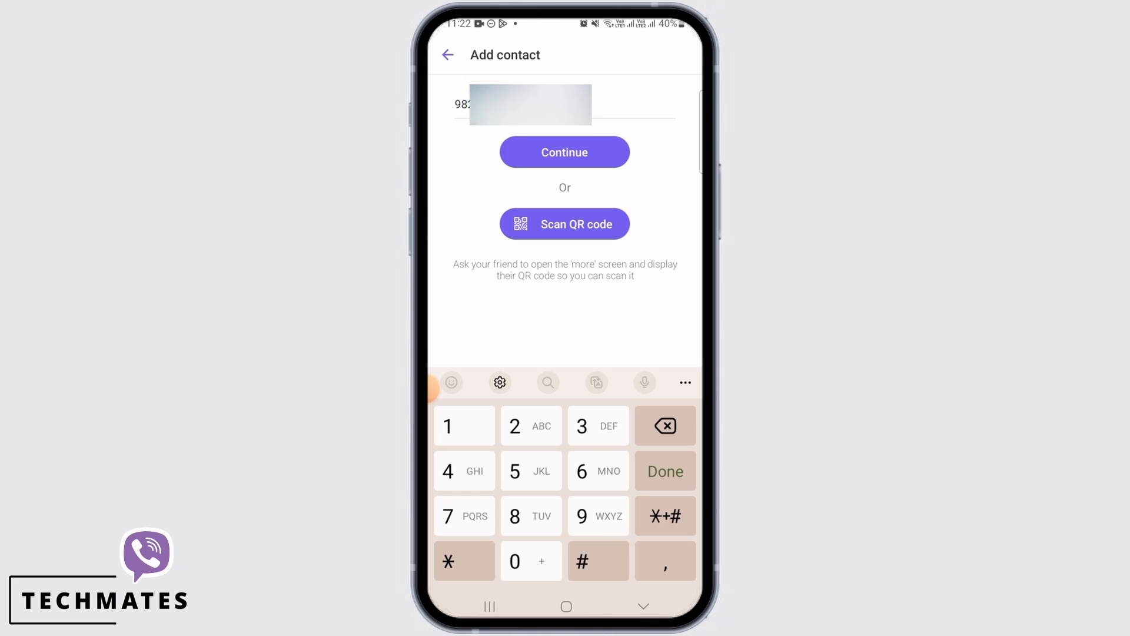
click(564, 152)
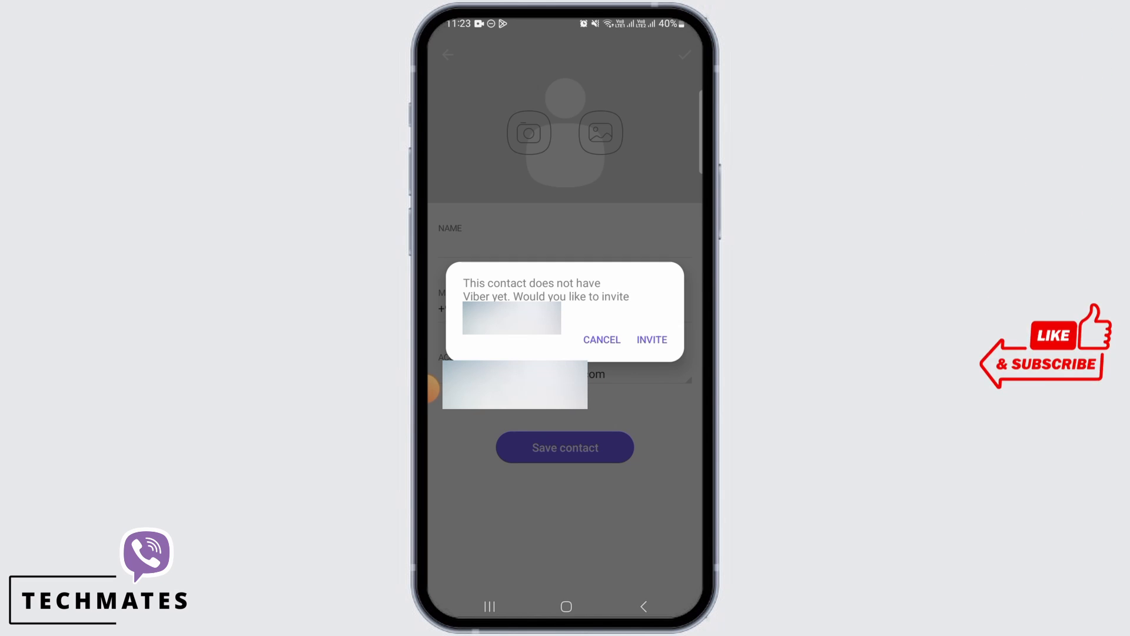
- Accept inviting the non-Viber contact and share the invite link via Messenger
click(602, 339)
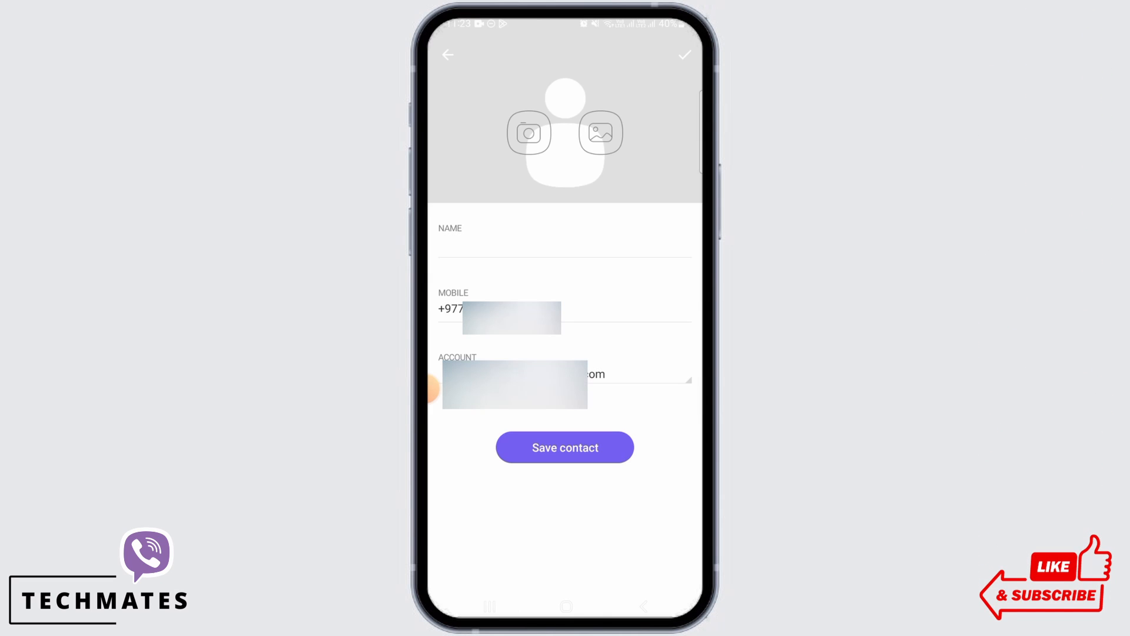
click(565, 447)
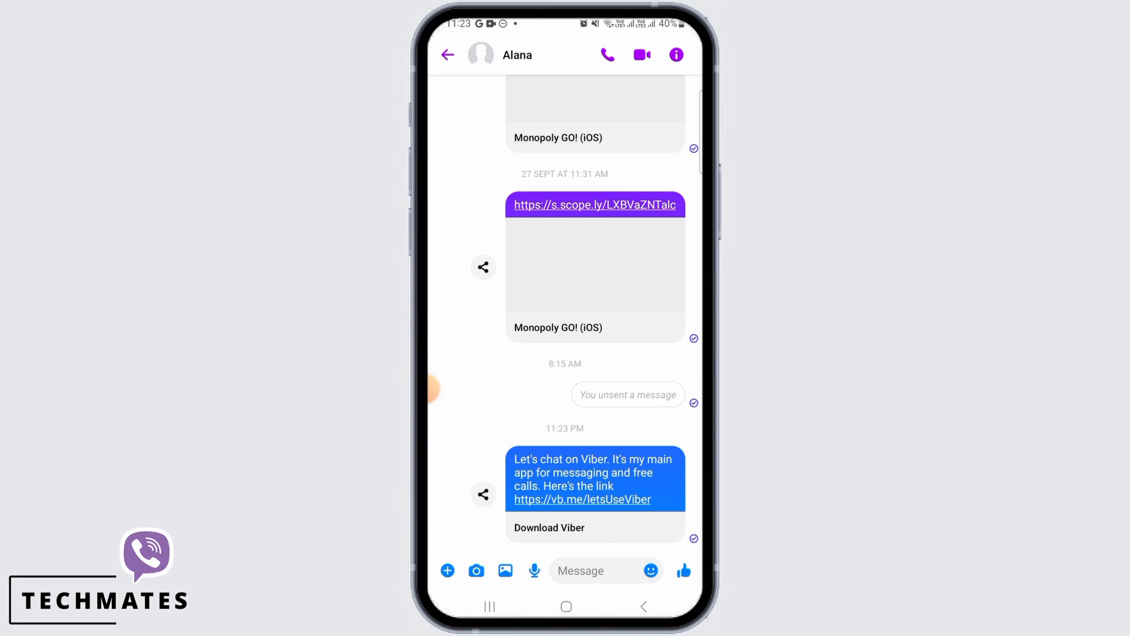